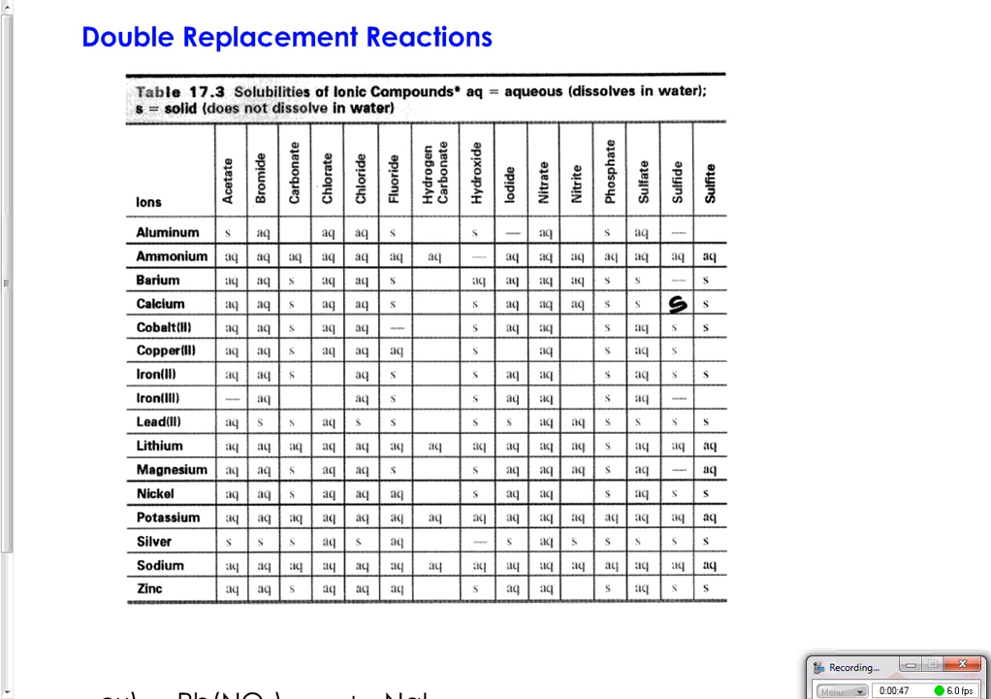
scroll("down", 3)
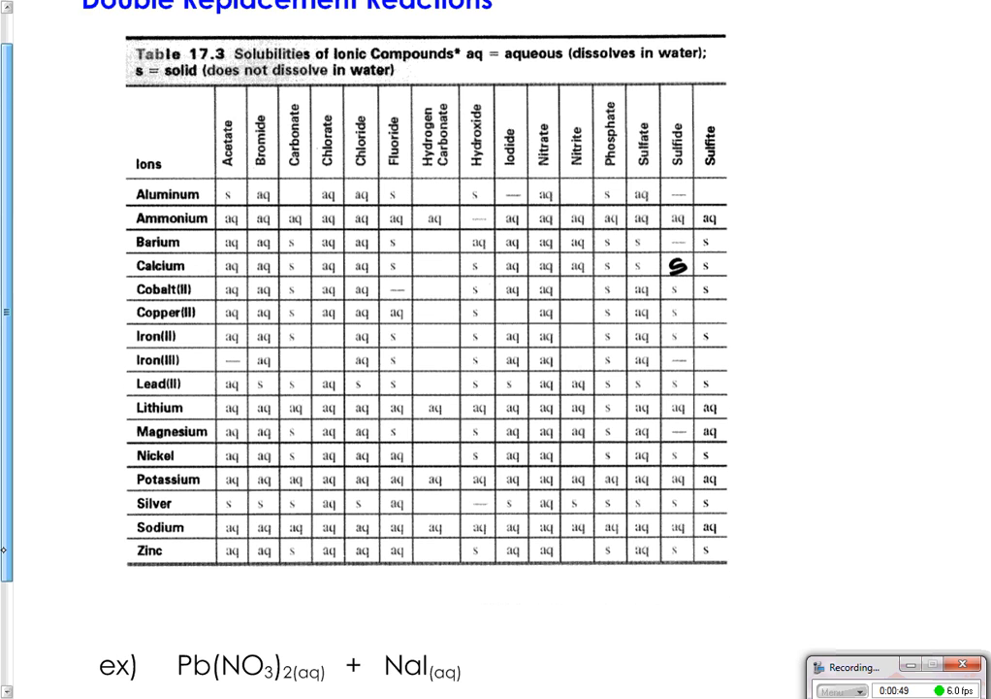
scroll("up", 3)
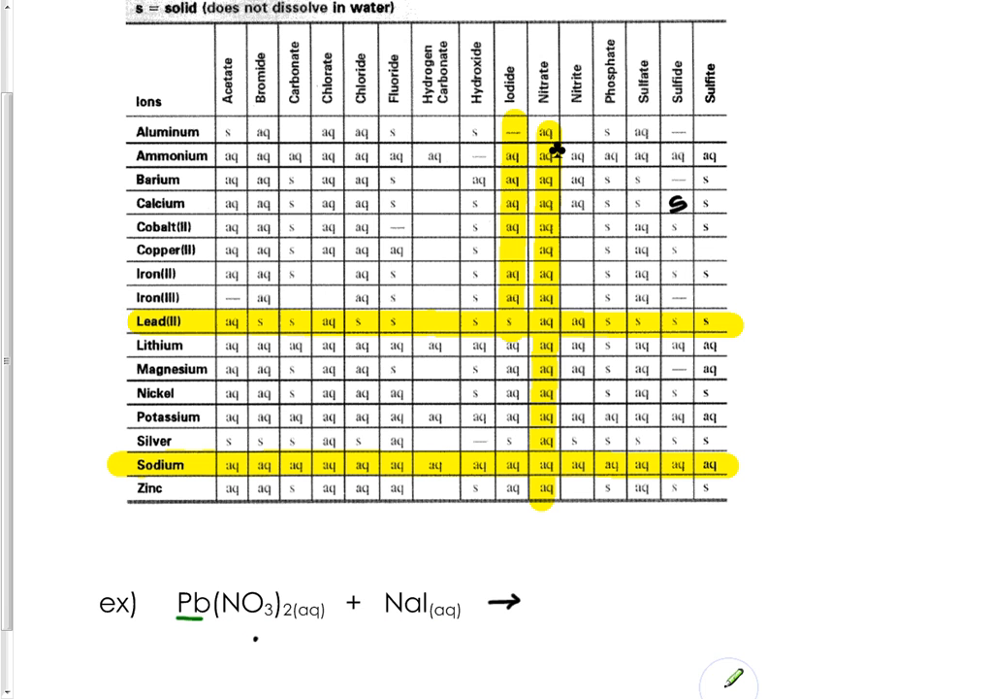
type("Pb+2")
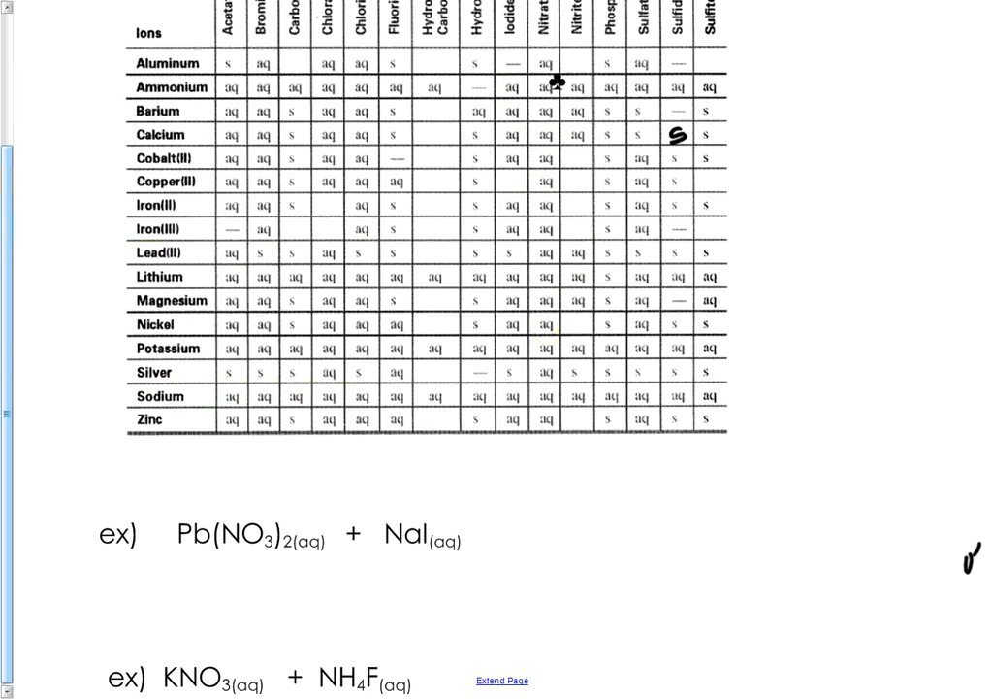
scroll("down", 3)
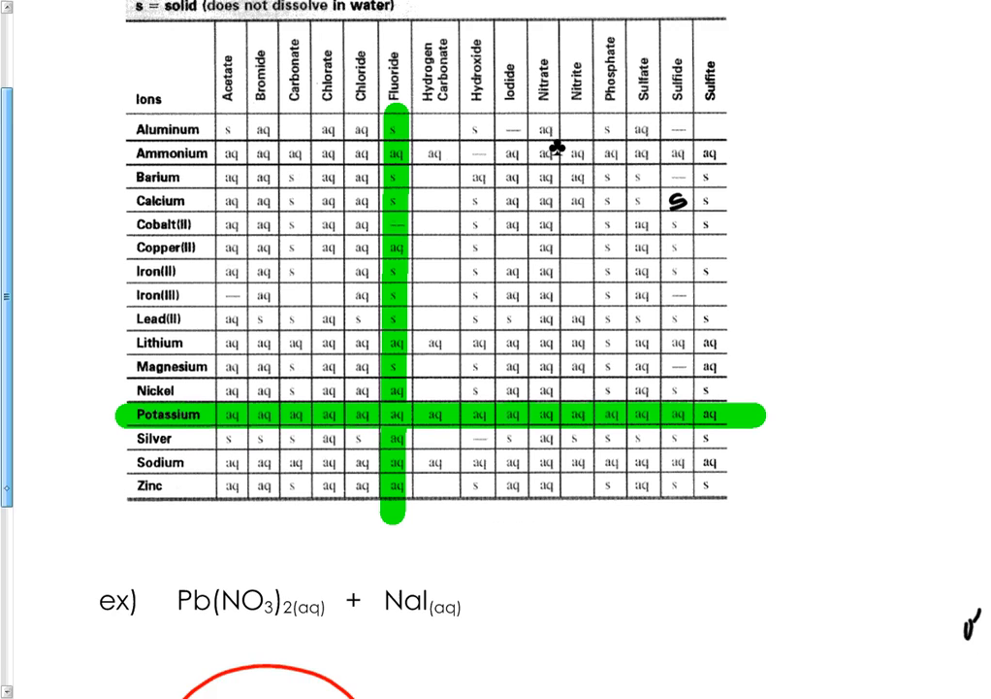
scroll("down", 3)
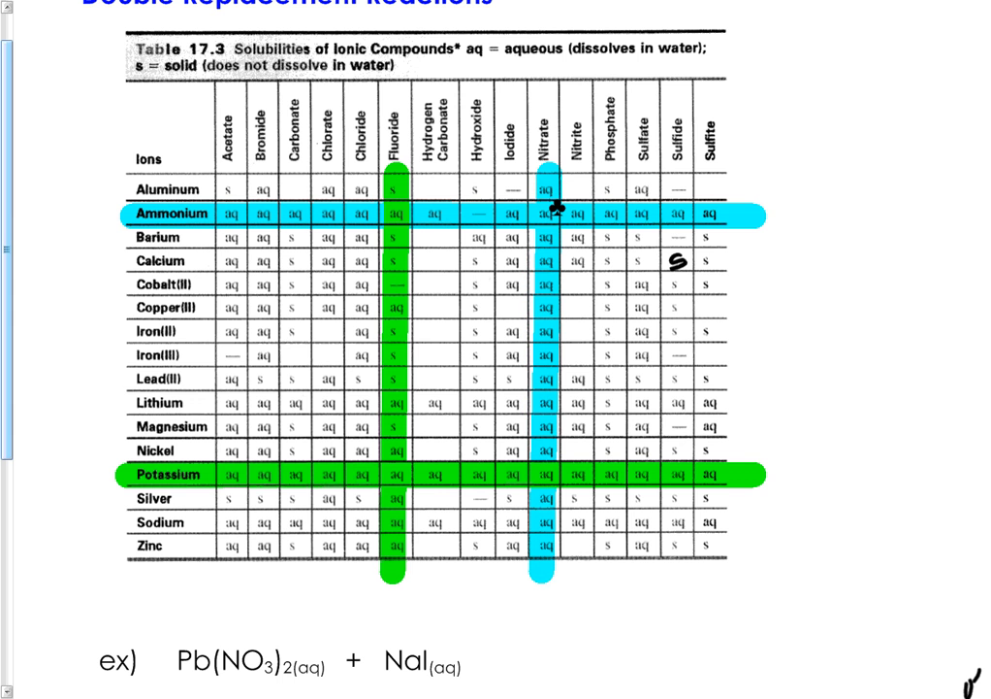
scroll("down", 3)
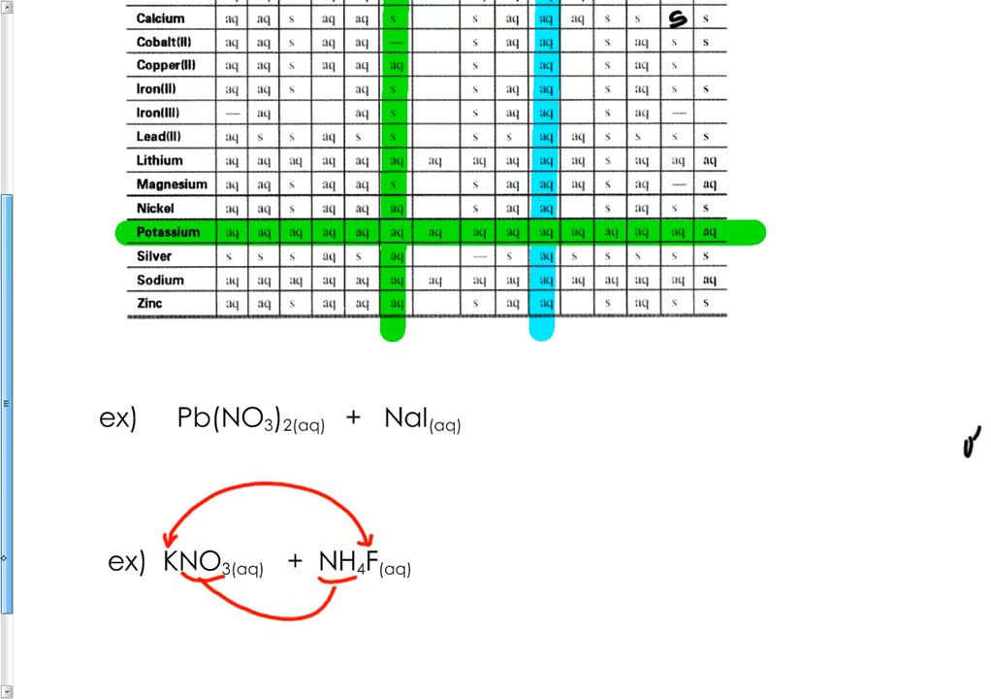